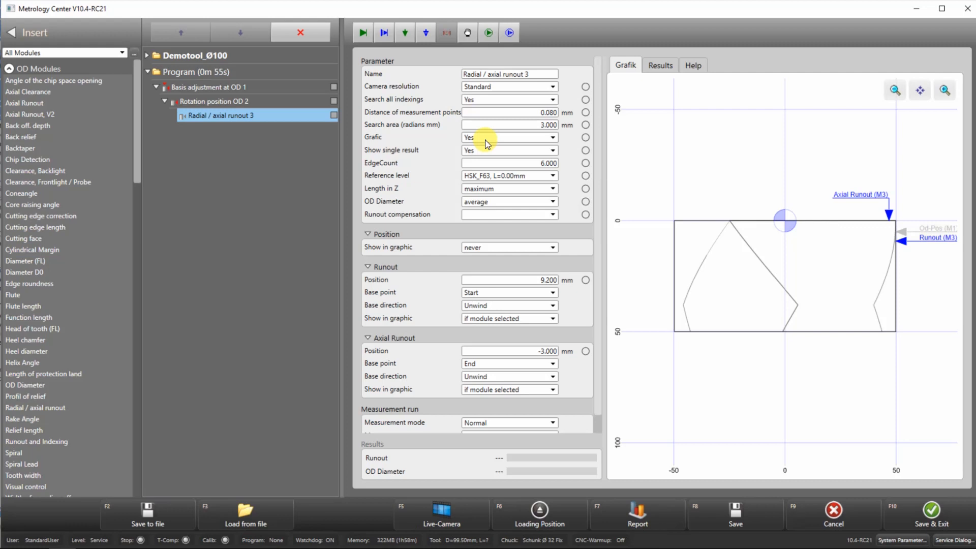
Review the module's result columns and keep OD Diameter evaluation set to average.
left_click(659, 65)
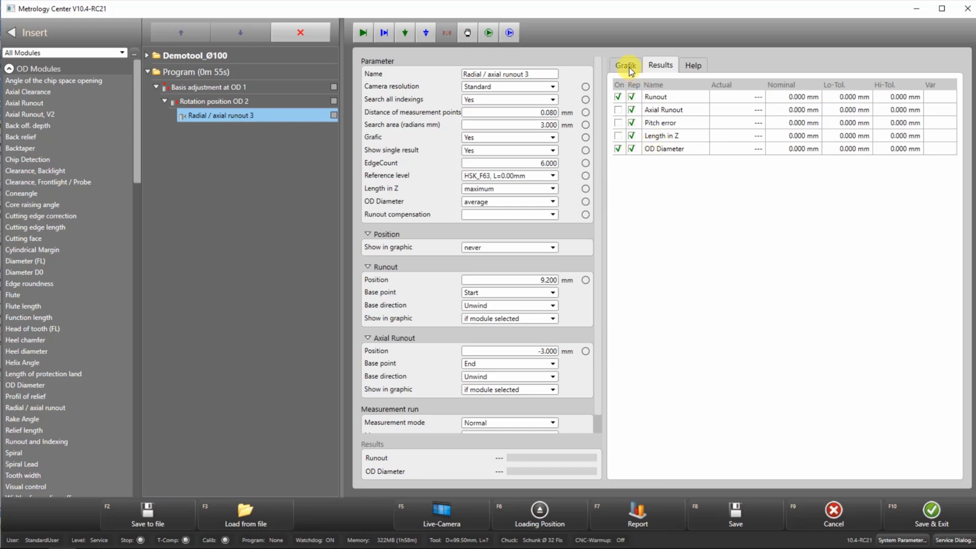
left_click(625, 65)
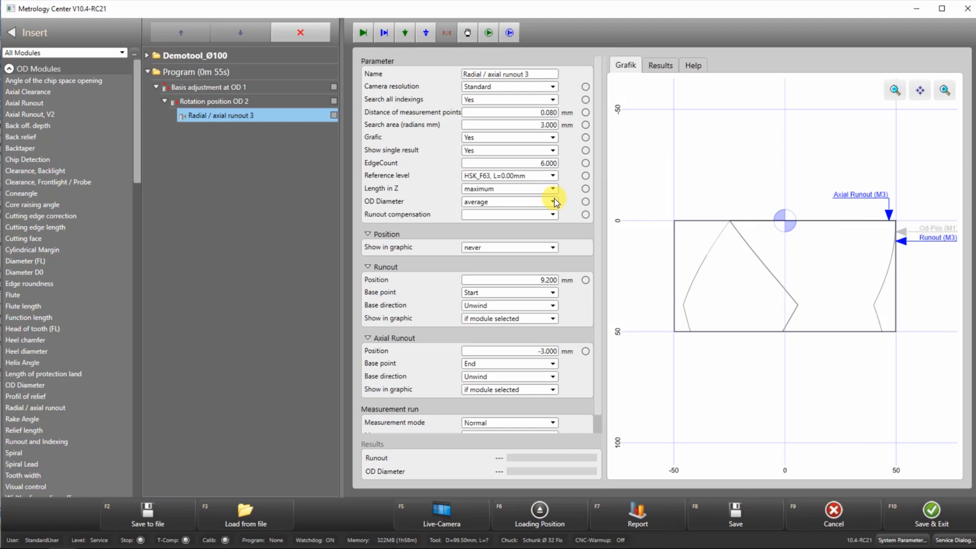
left_click(553, 201)
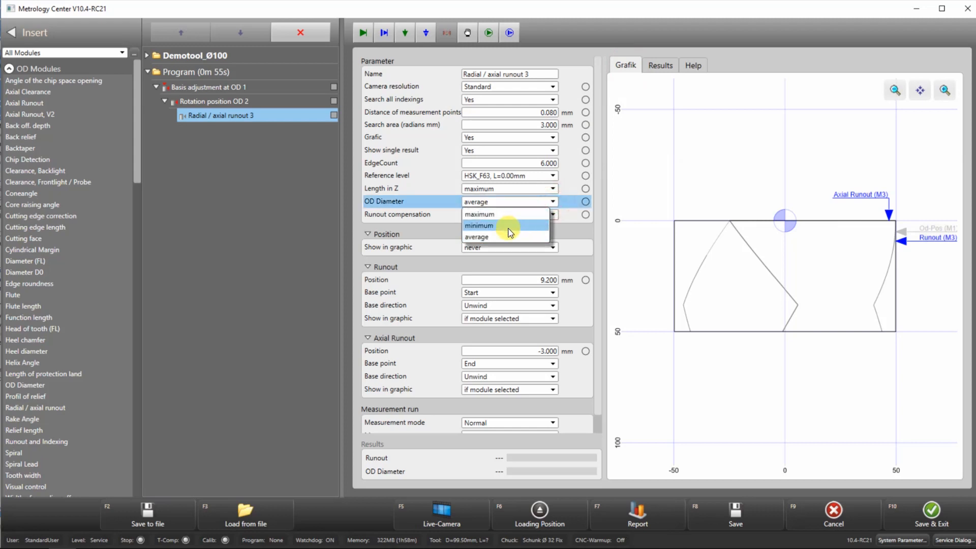
mouse_move(560, 209)
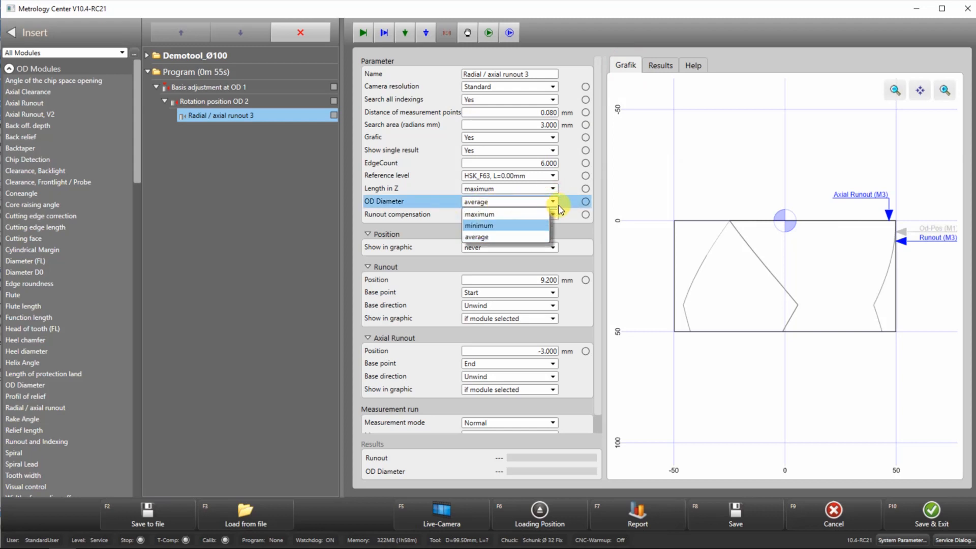
left_click(196, 71)
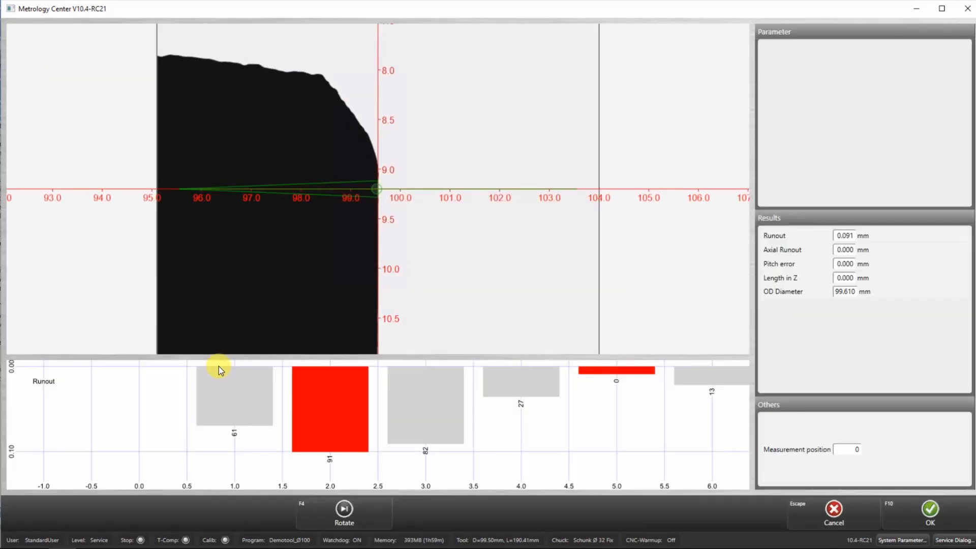
mouse_move(271, 401)
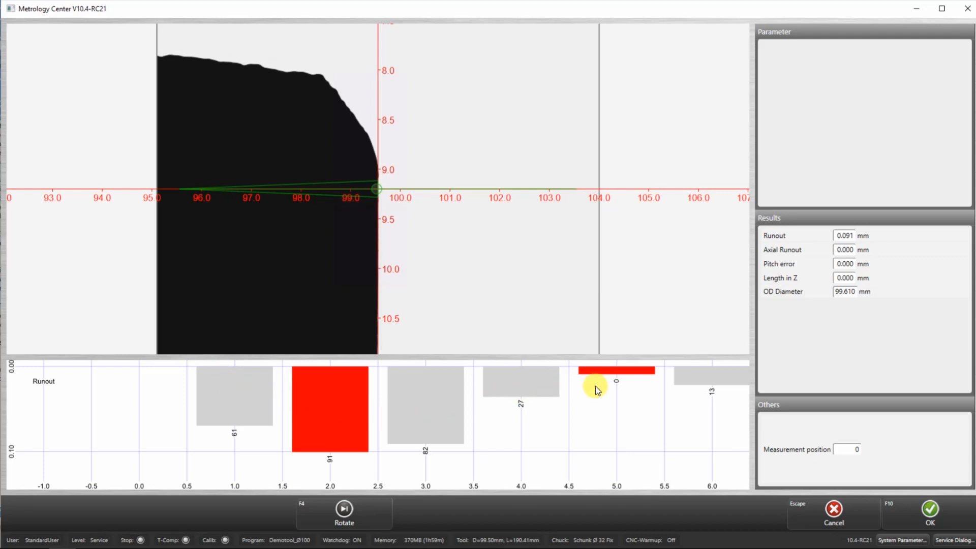
mouse_move(715, 387)
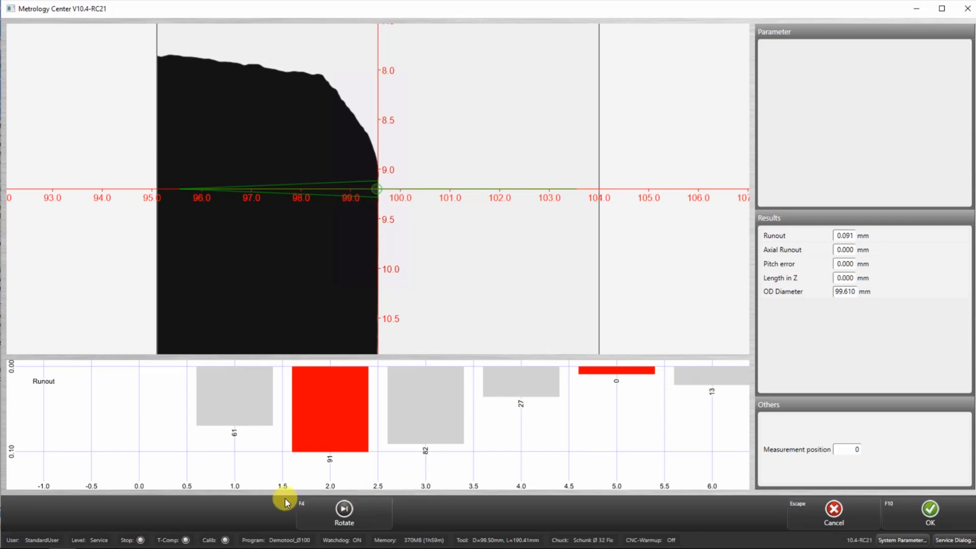
Rotate the tool to measurement position 2 and accept the runout results with OK.
left_click(344, 506)
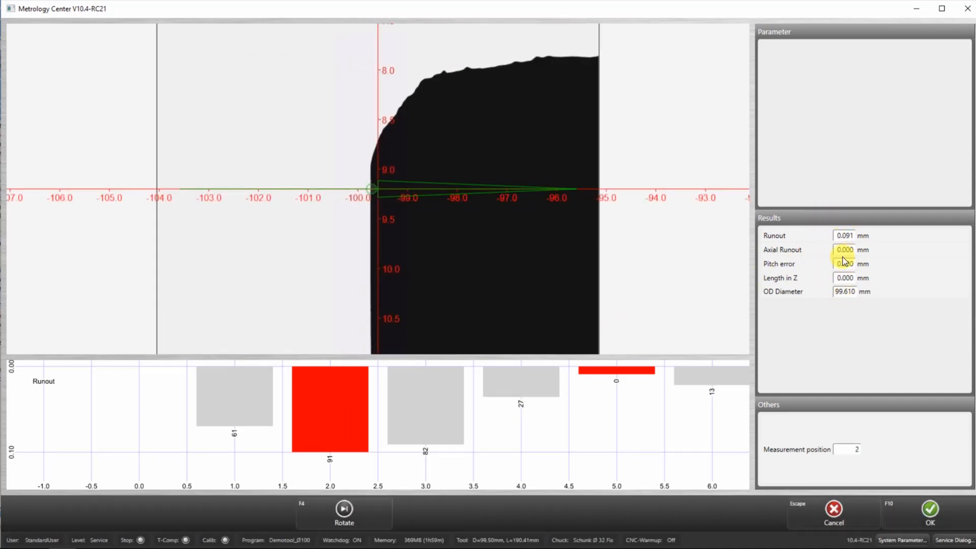
mouse_move(812, 310)
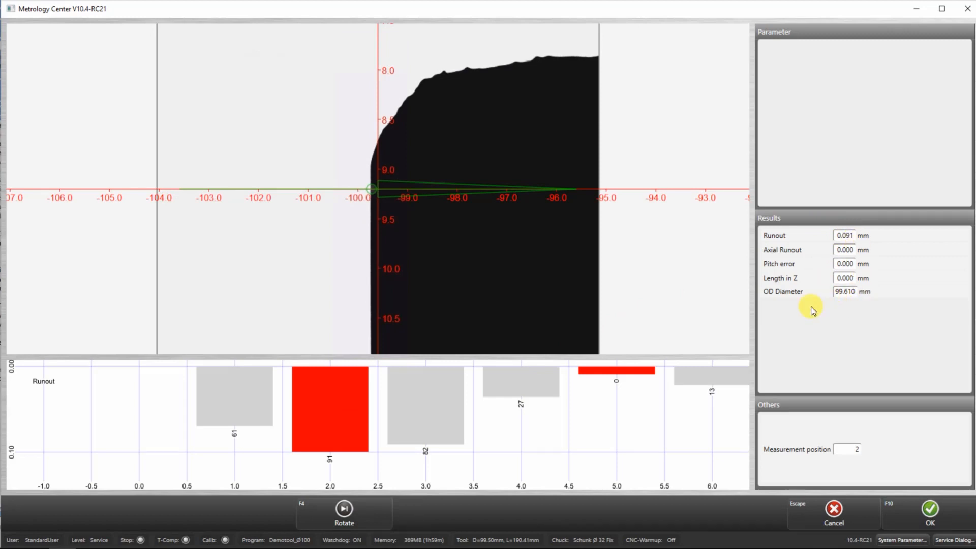
mouse_move(930, 524)
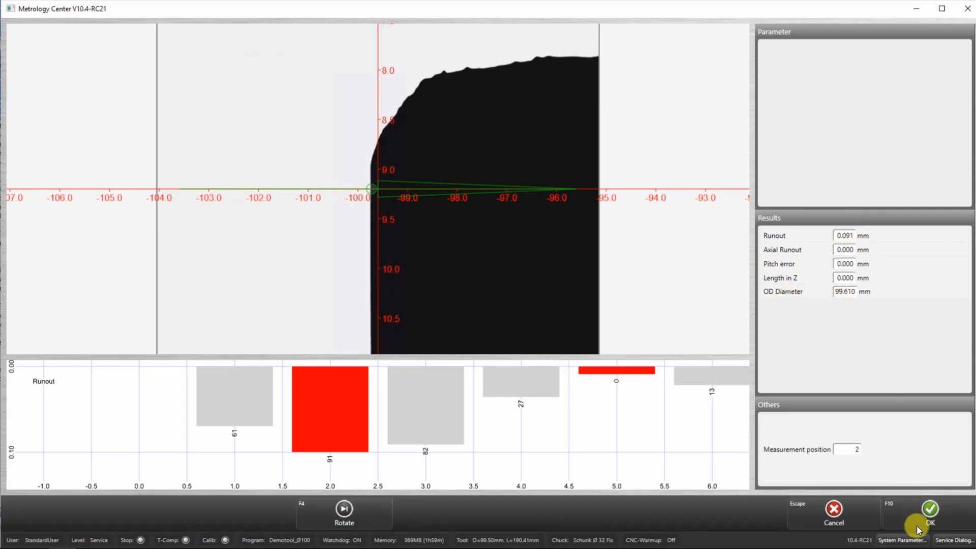
left_click(927, 509)
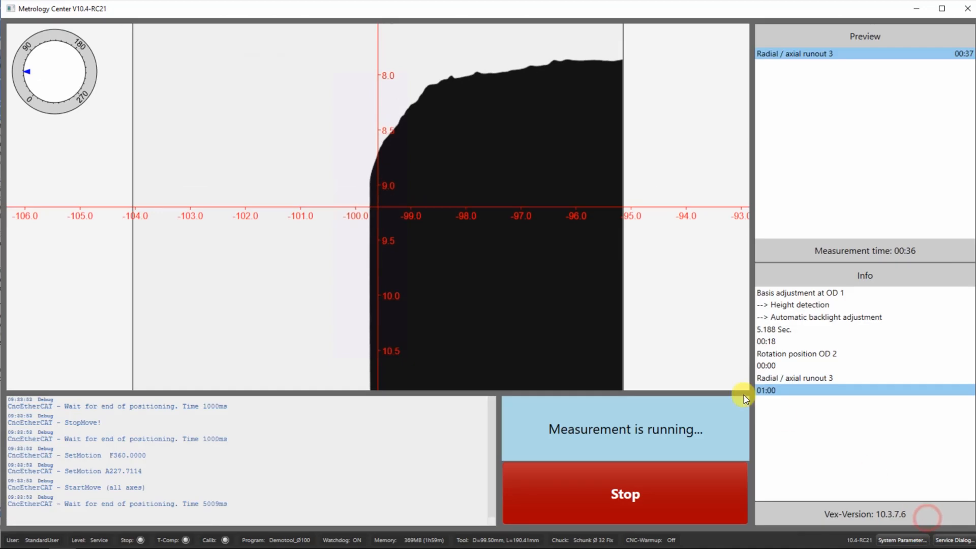